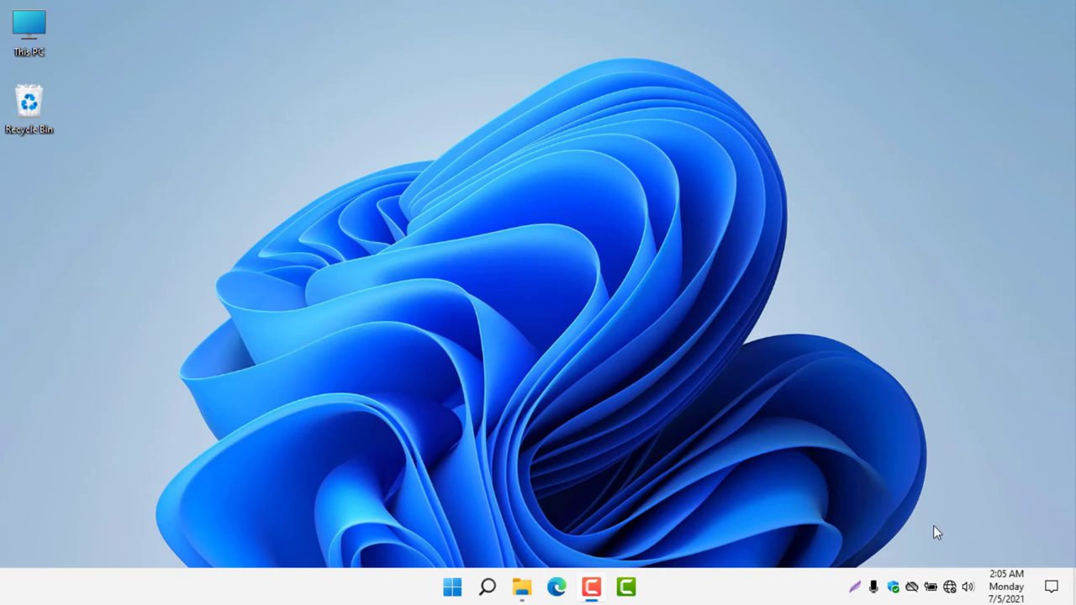
{"action": "mouse_move", "coordinate": [730, 514]}
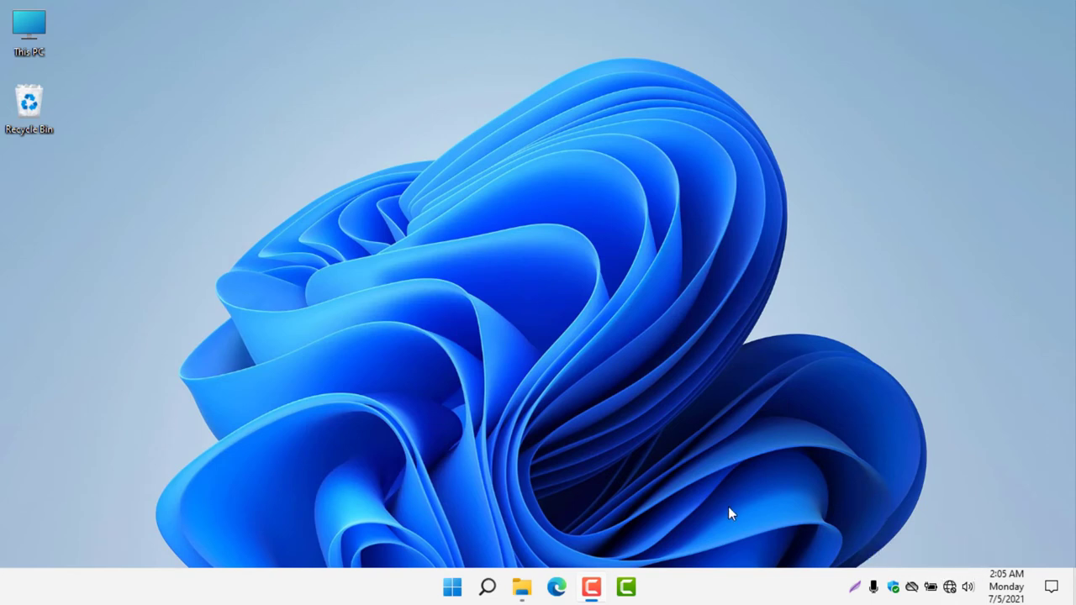
{"action": "mouse_move", "coordinate": [950, 534]}
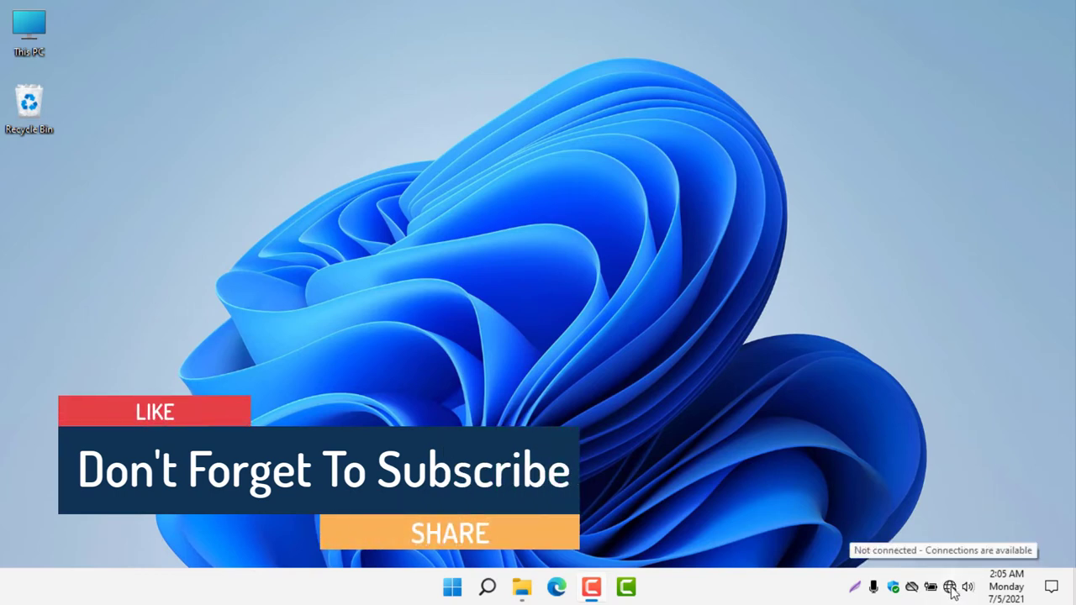
Step: Show the nearby Wi-Fi networks from the taskbar network icon
{"action": "left_click", "coordinate": [950, 587]}
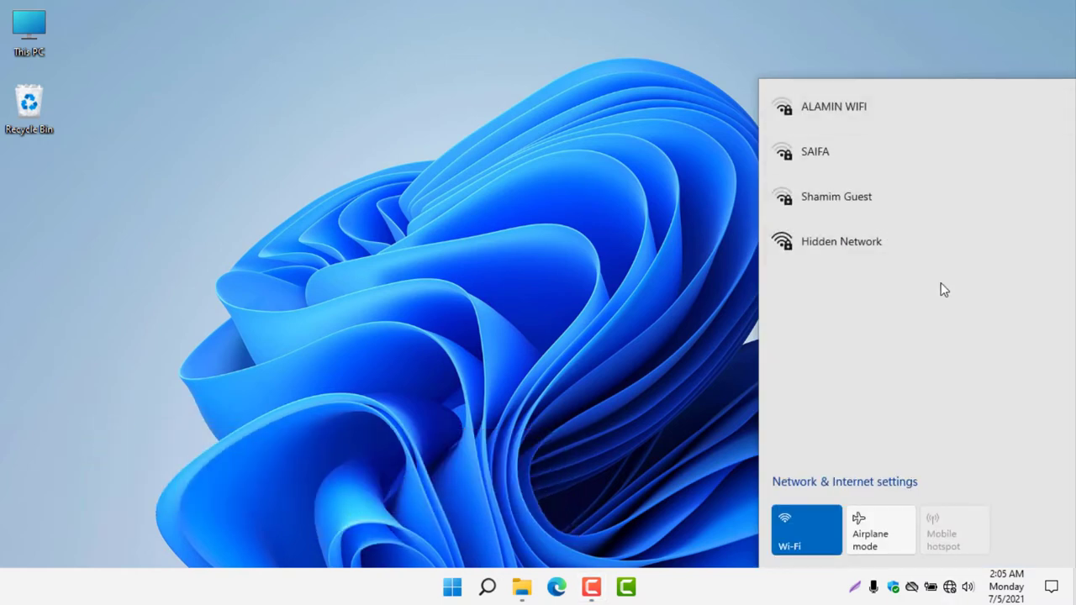
{"action": "mouse_move", "coordinate": [871, 196]}
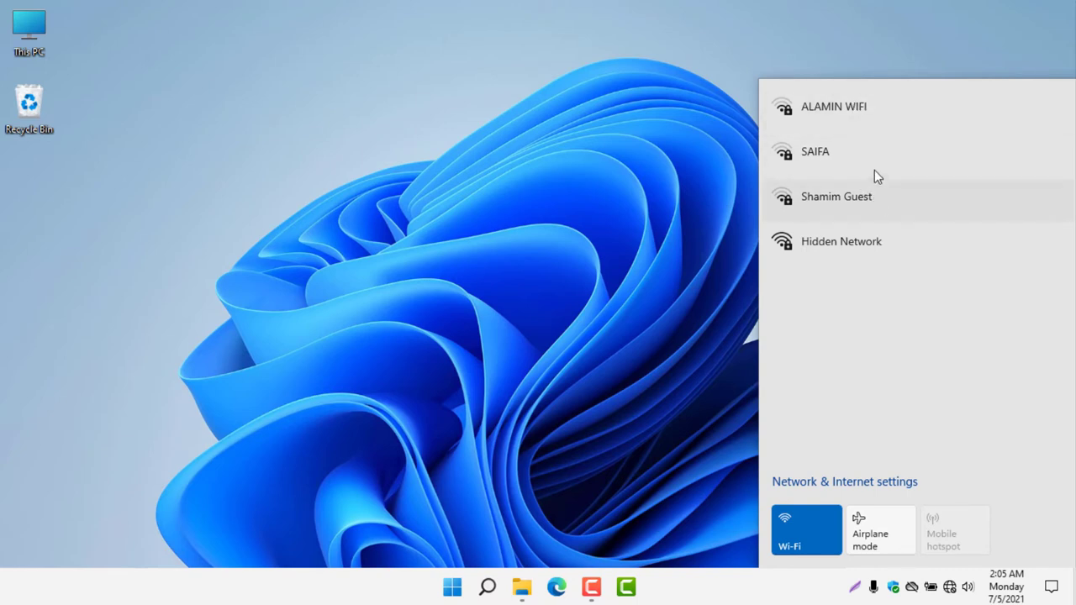
{"action": "mouse_move", "coordinate": [878, 197]}
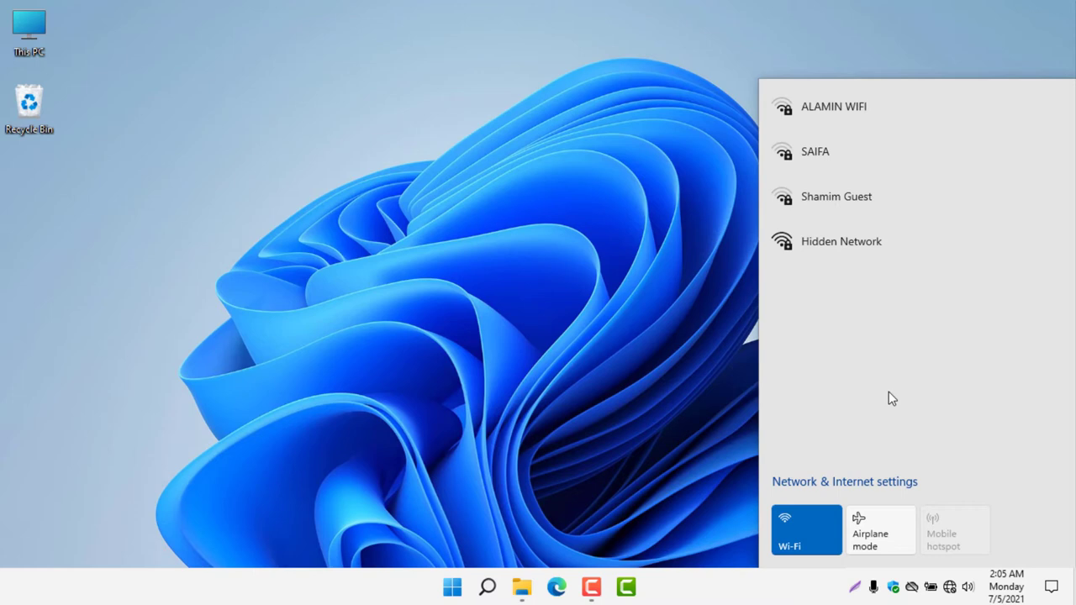
{"action": "mouse_move", "coordinate": [883, 250]}
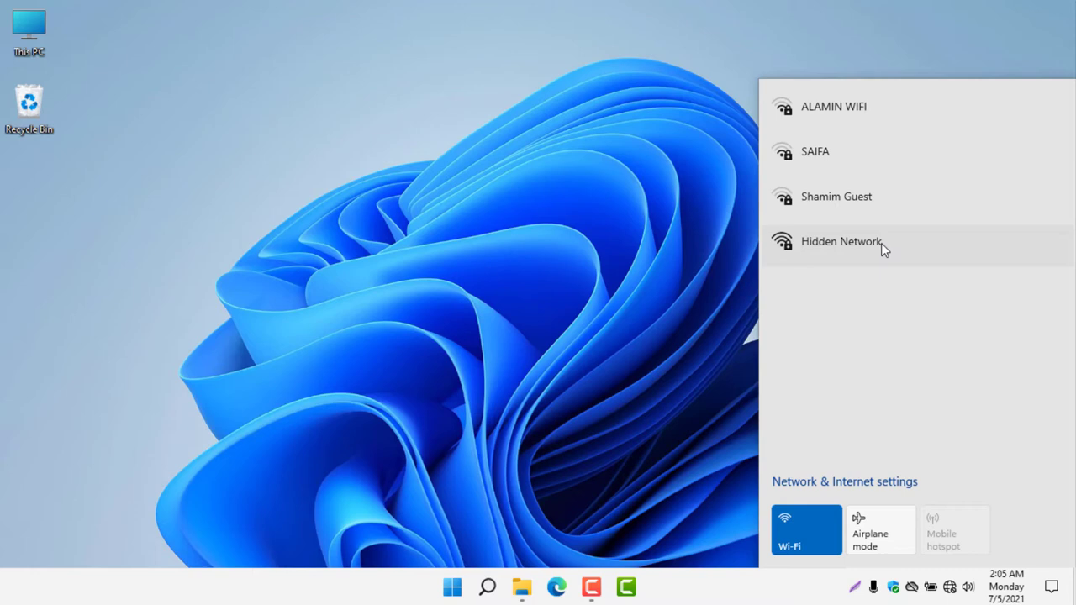
{"action": "mouse_move", "coordinate": [872, 248]}
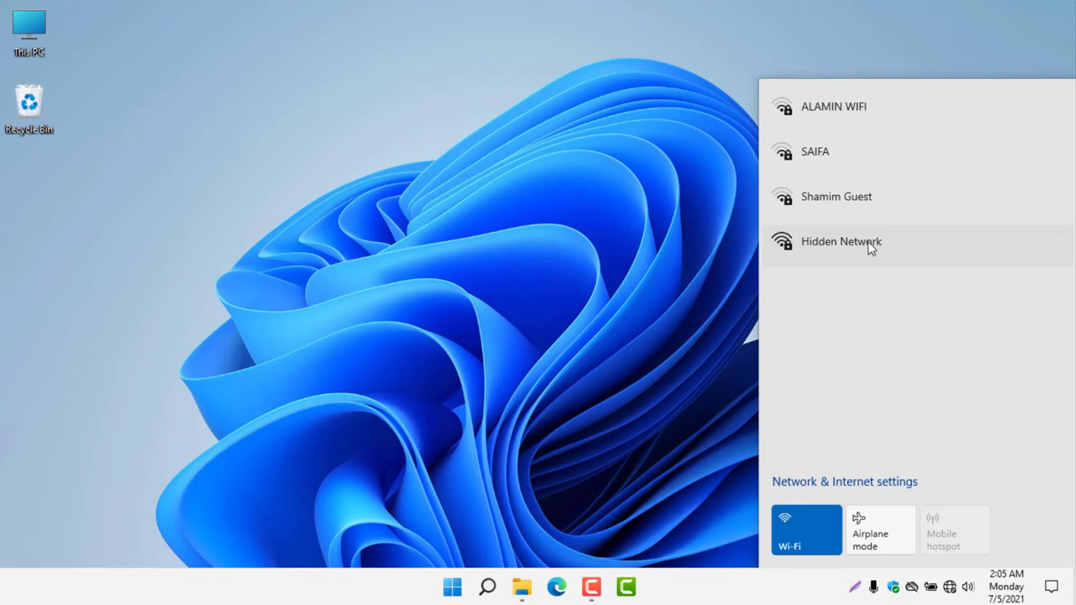
{"action": "mouse_move", "coordinate": [895, 153]}
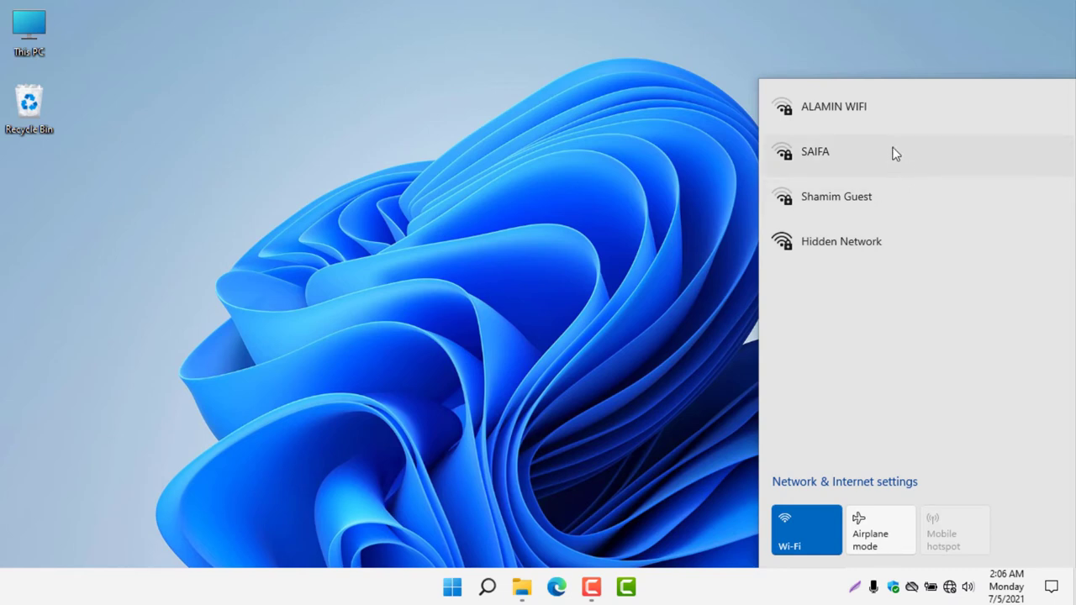
{"action": "left_click", "coordinate": [815, 151]}
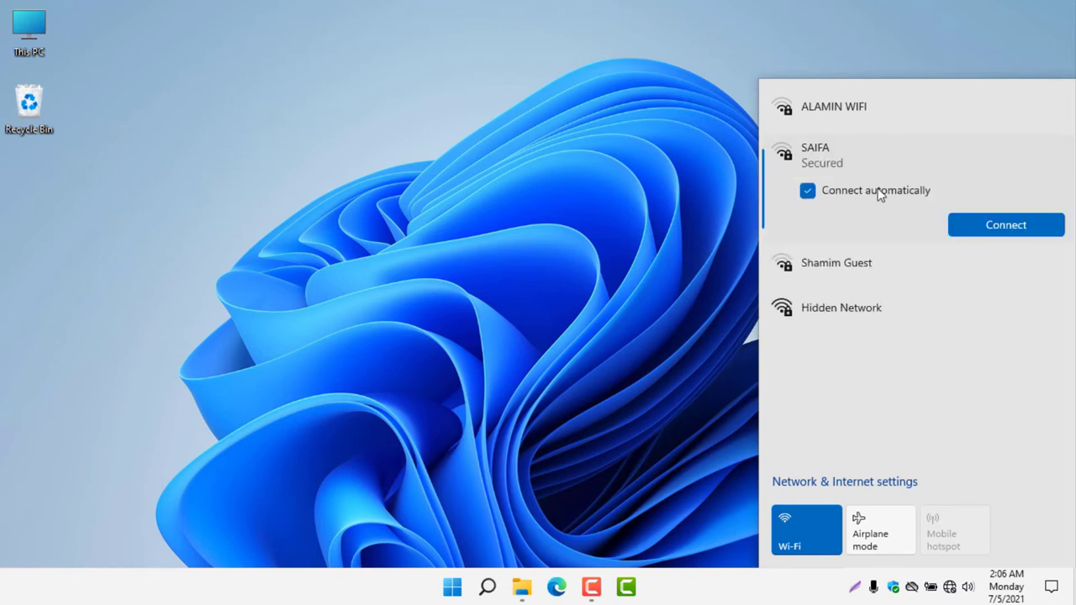
{"action": "left_click", "coordinate": [806, 190]}
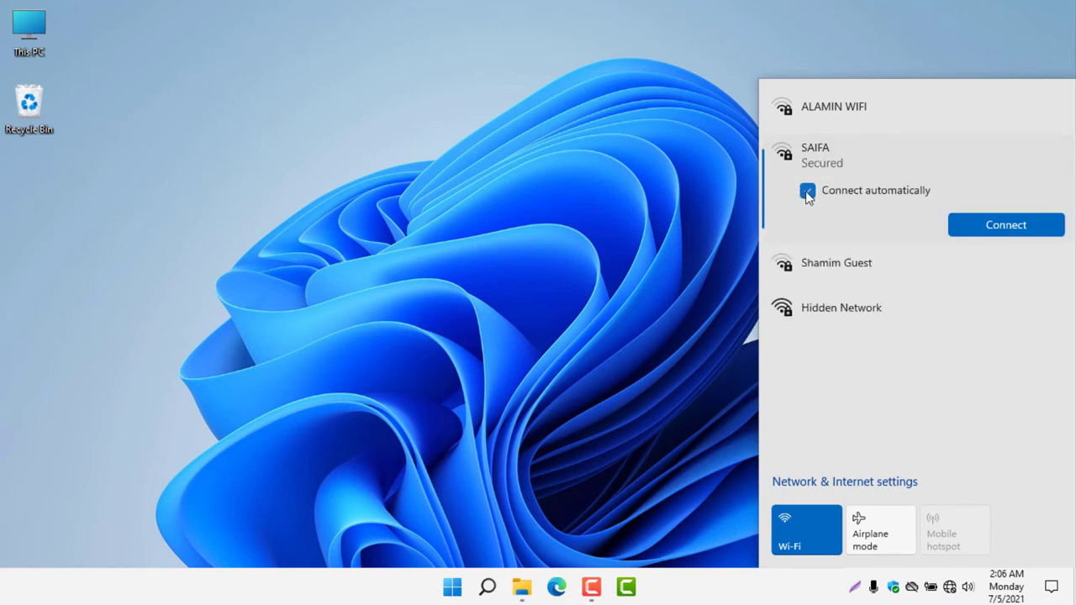
{"action": "left_click", "coordinate": [1006, 224]}
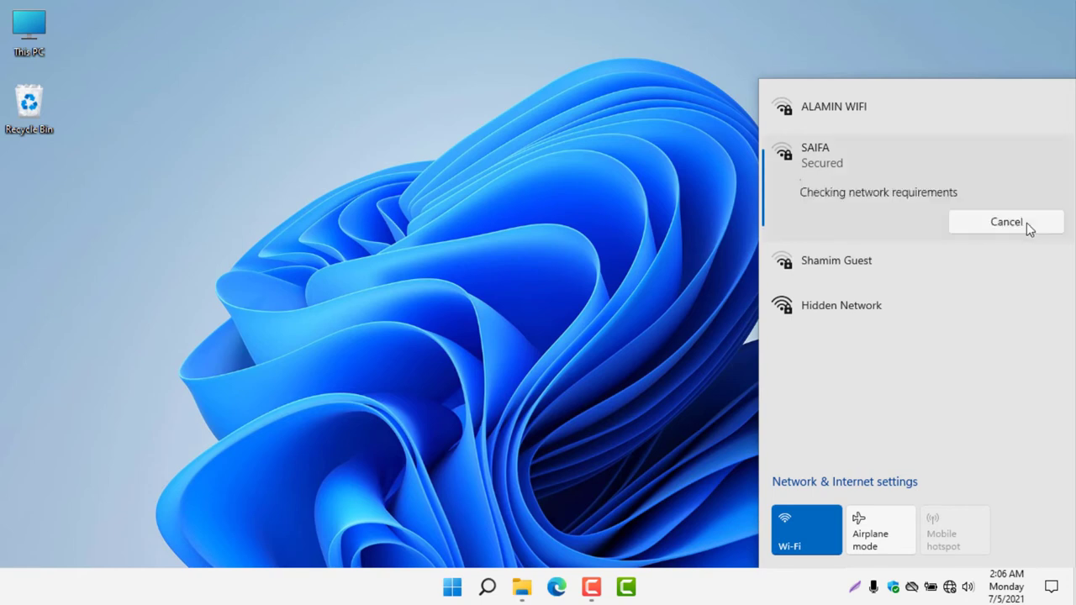
{"action": "type", "text": "•••"}
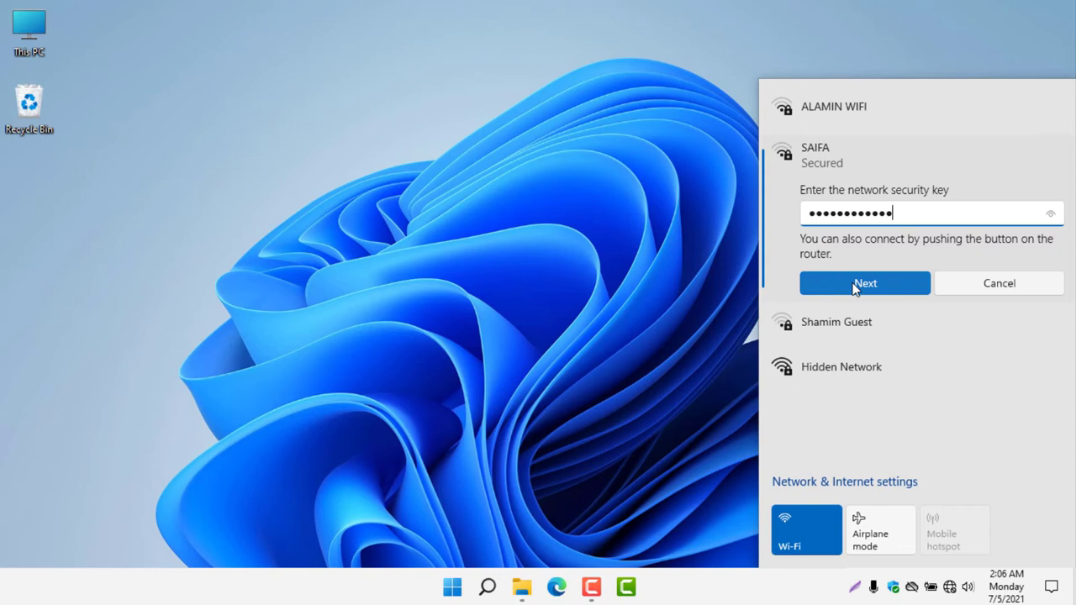
{"action": "left_click", "coordinate": [999, 283]}
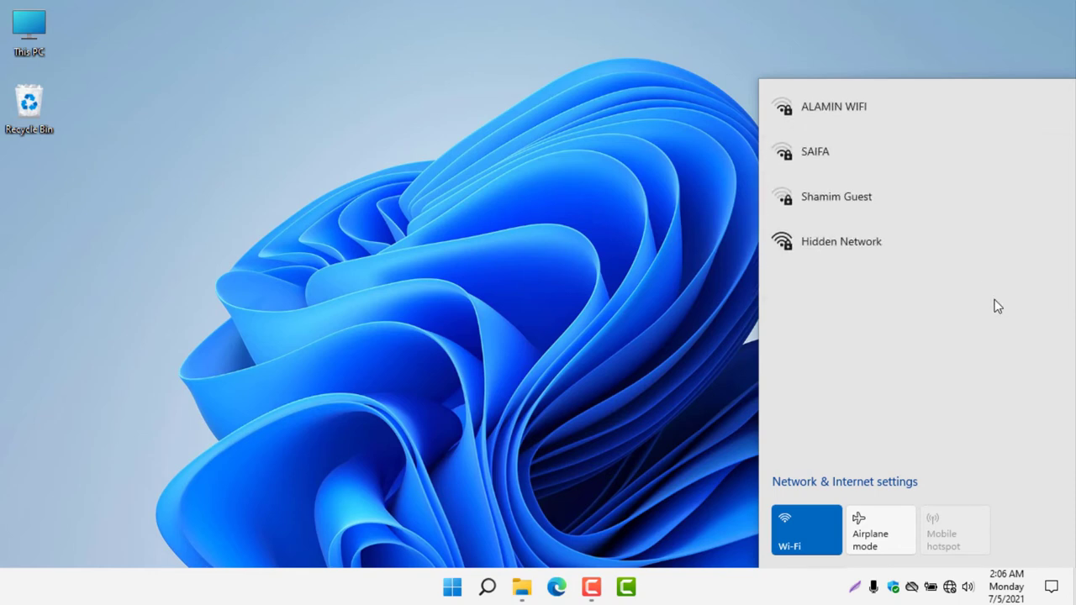
{"action": "mouse_move", "coordinate": [997, 297]}
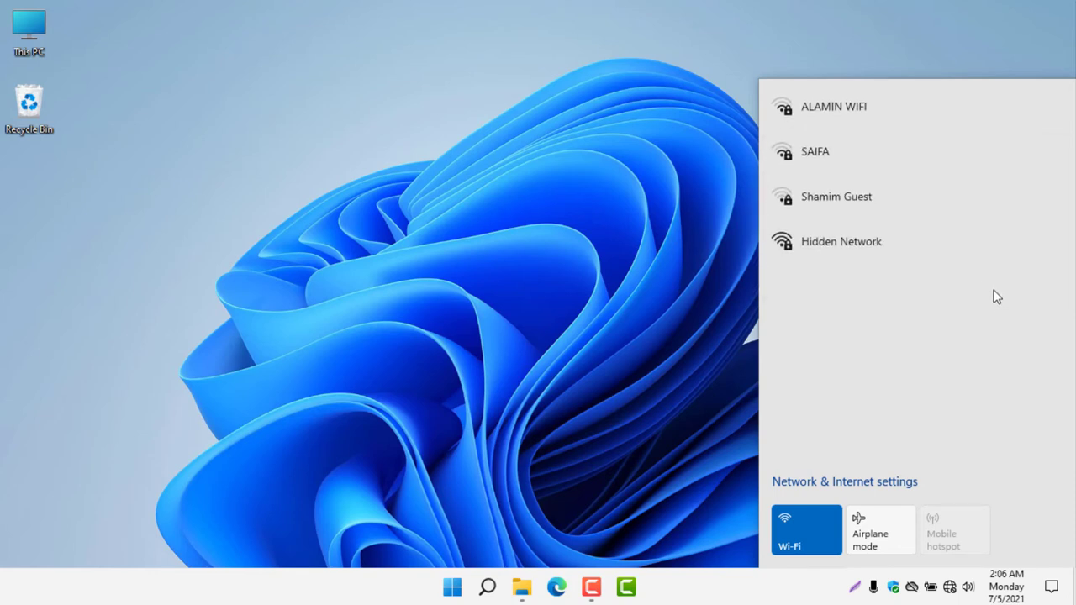
{"action": "mouse_move", "coordinate": [1001, 333]}
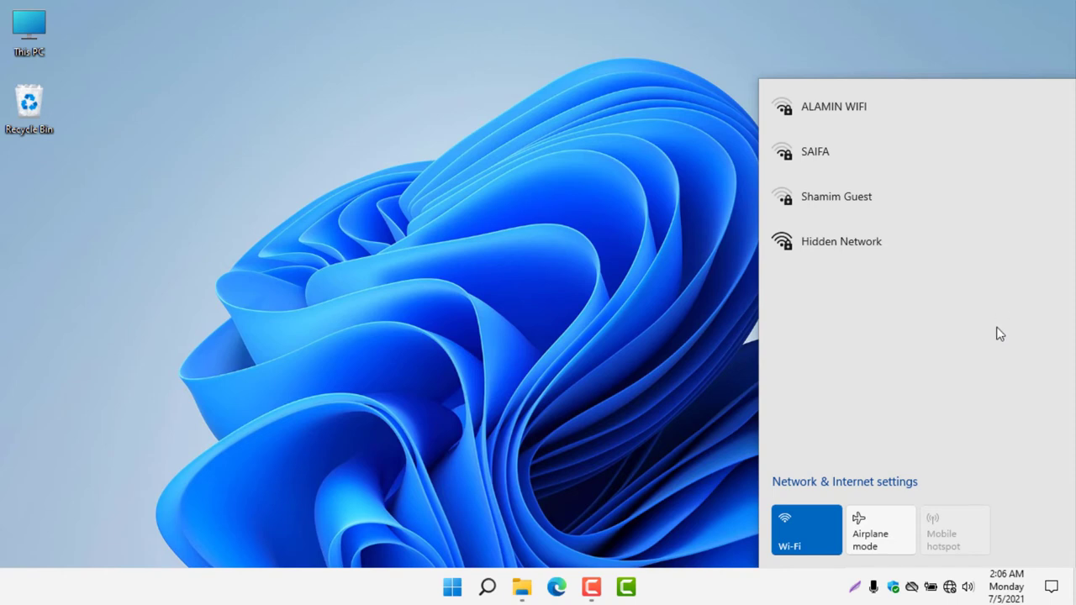
Step: Expand Hidden Network and turn off Connect automatically
{"action": "left_click", "coordinate": [841, 242]}
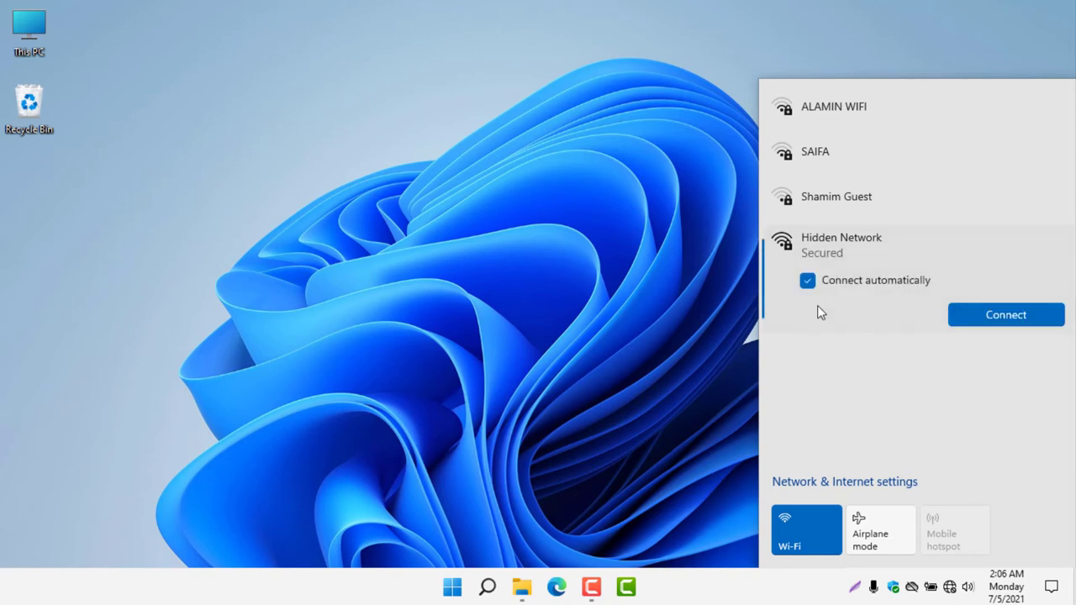
{"action": "left_click", "coordinate": [807, 280]}
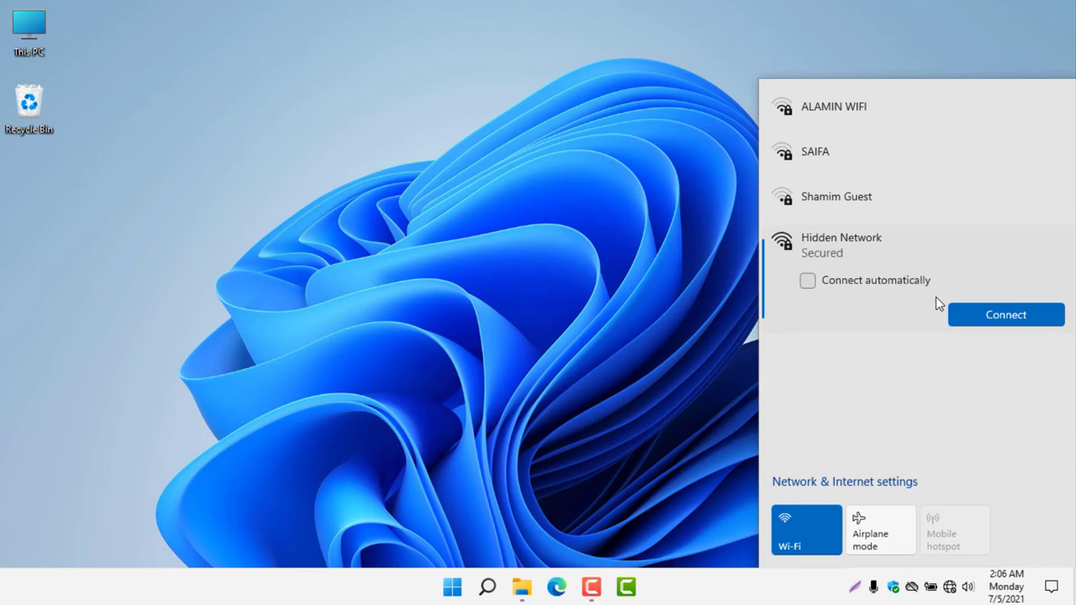
{"action": "mouse_move", "coordinate": [820, 250]}
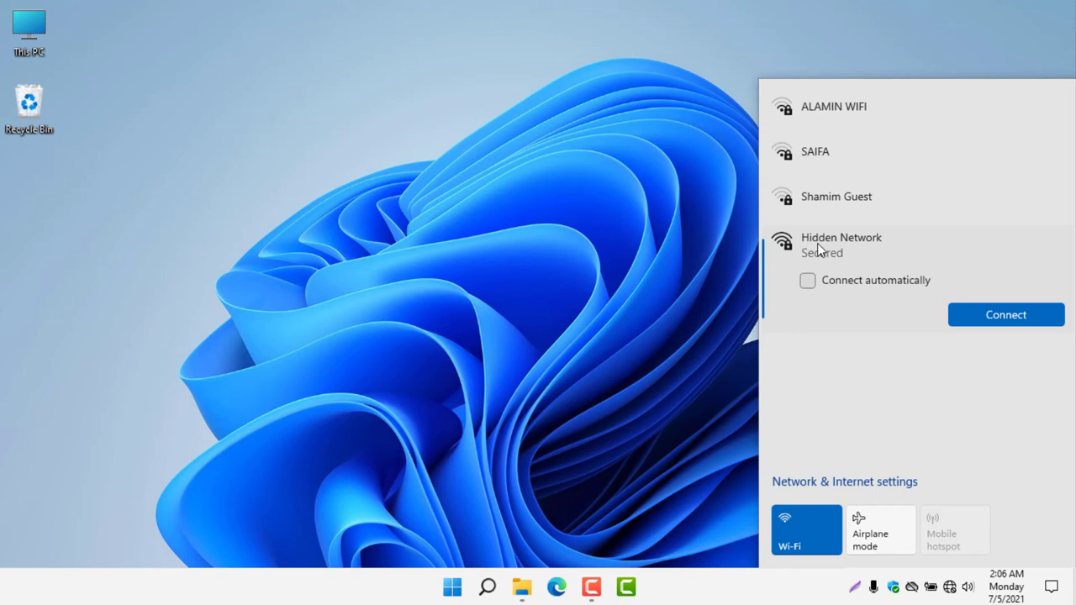
Step: Start connecting to Hidden Network and enter the SSID 'Shamim Cable BB 3rd'
{"action": "left_click", "coordinate": [1006, 315]}
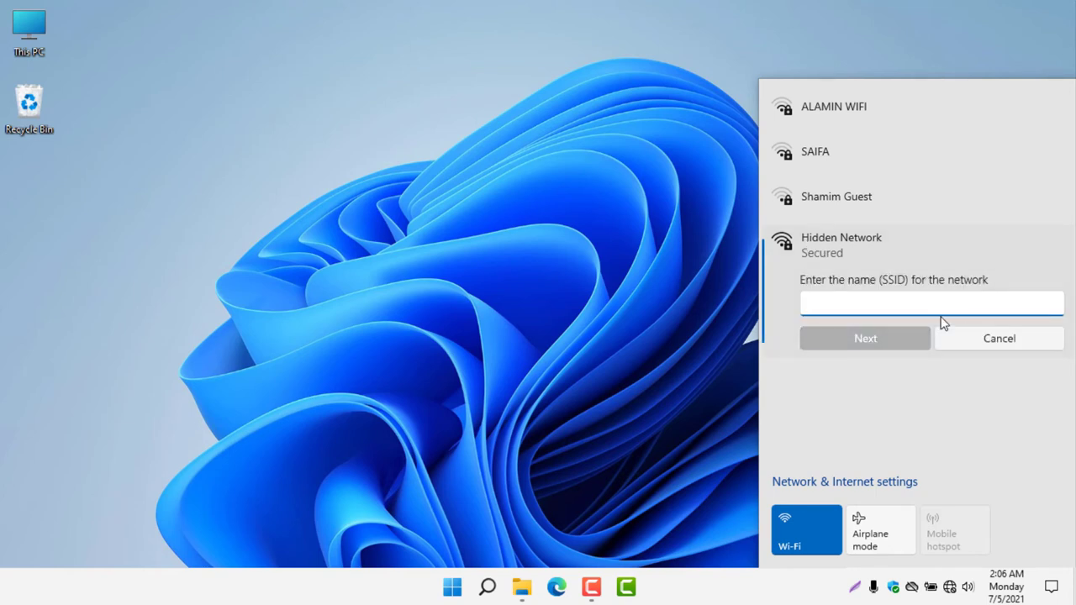
{"action": "type", "text": "Sham"}
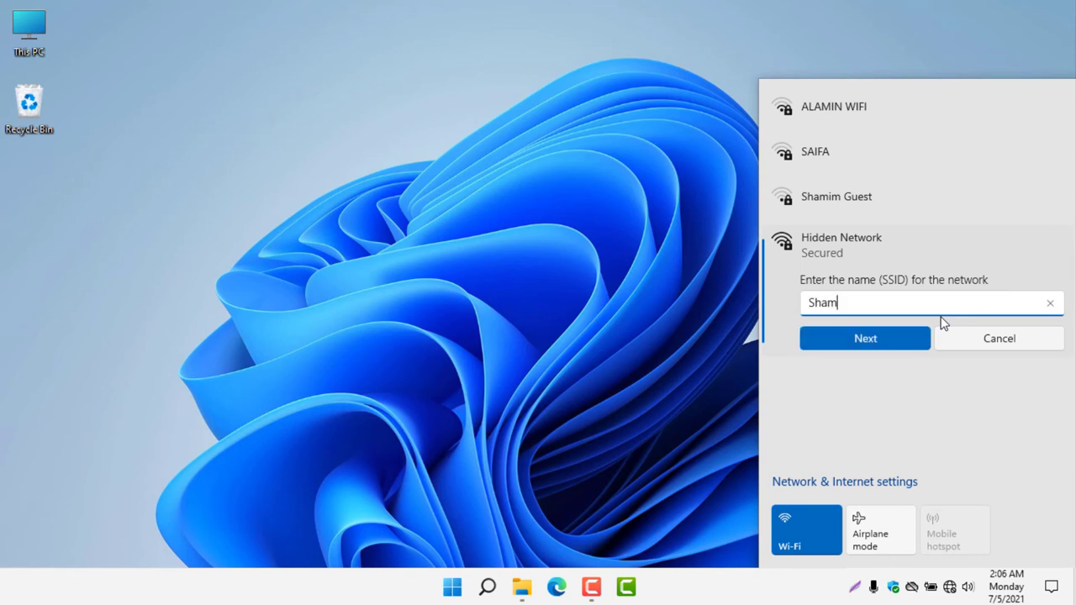
{"action": "type", "text": "im cabl"}
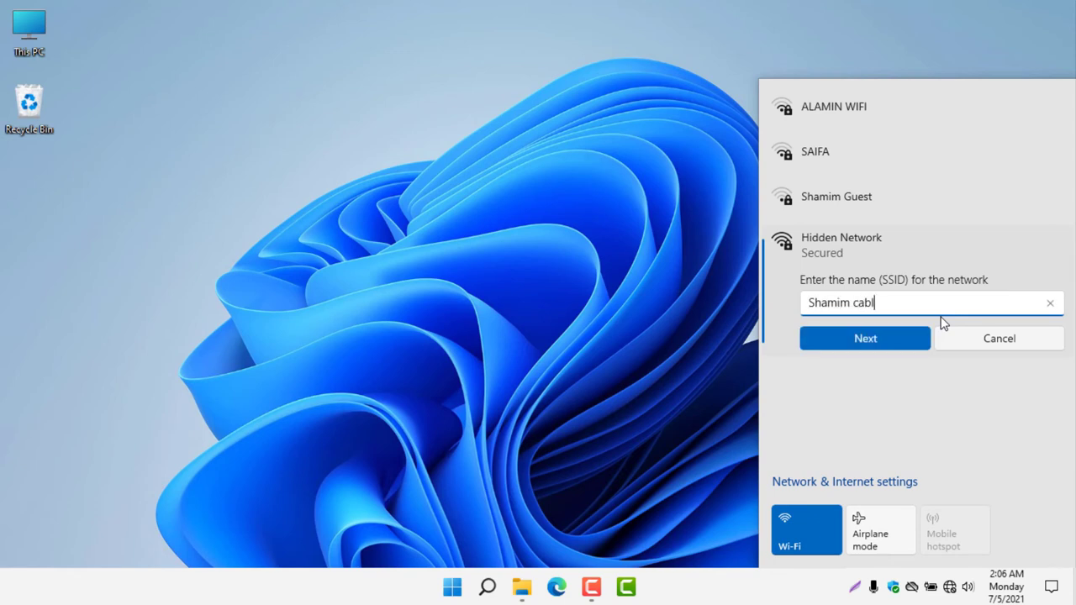
{"action": "type", "text": "e BB"}
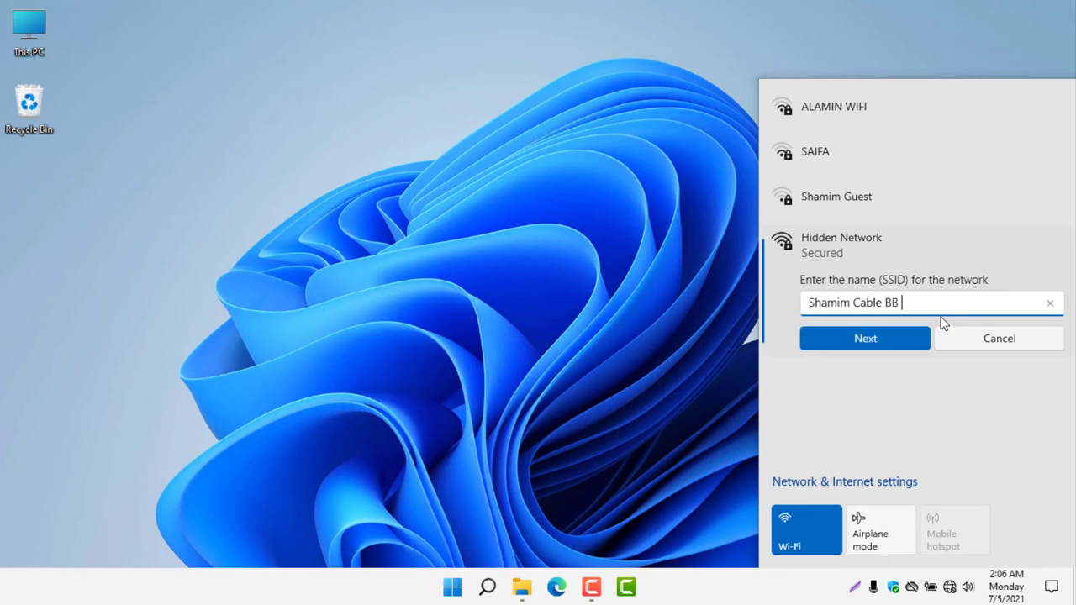
{"action": "type", "text": "3rd"}
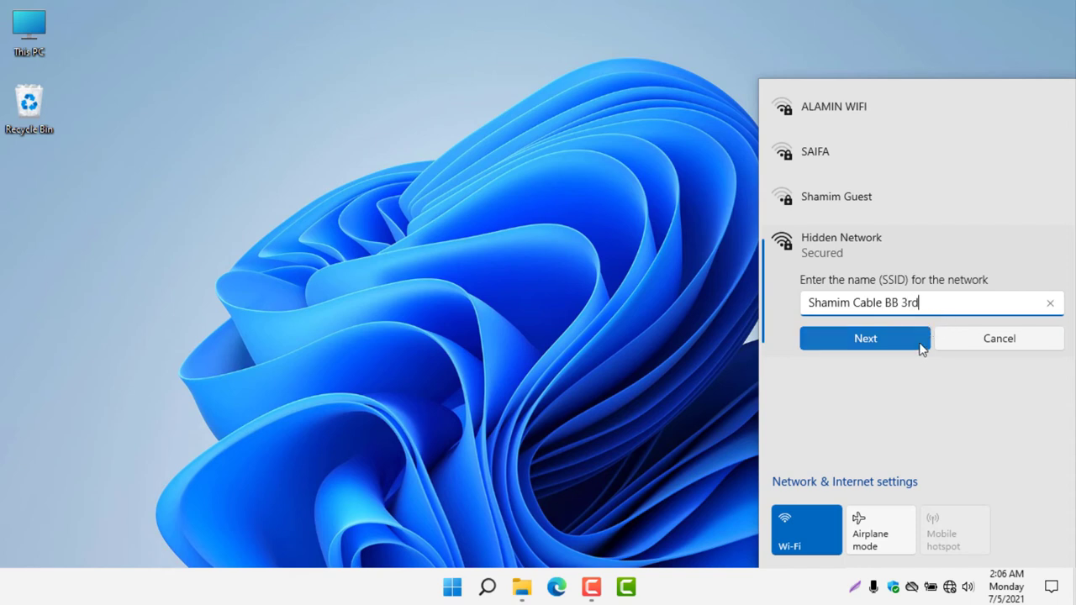
Step: Submit the network name, enter the security key, and connect
{"action": "left_click", "coordinate": [865, 338]}
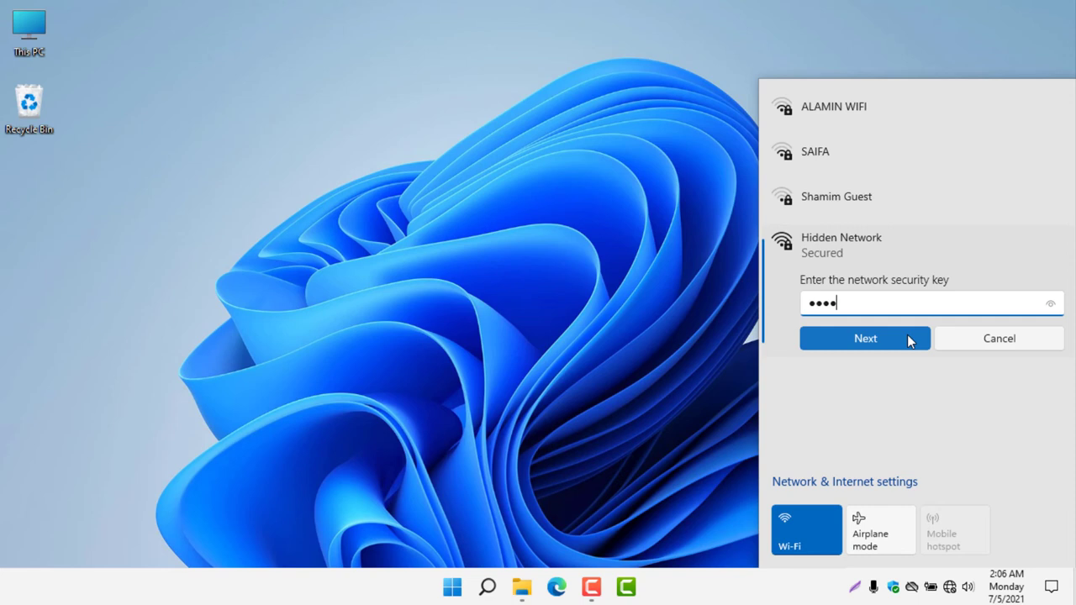
{"action": "type", "text": "••"}
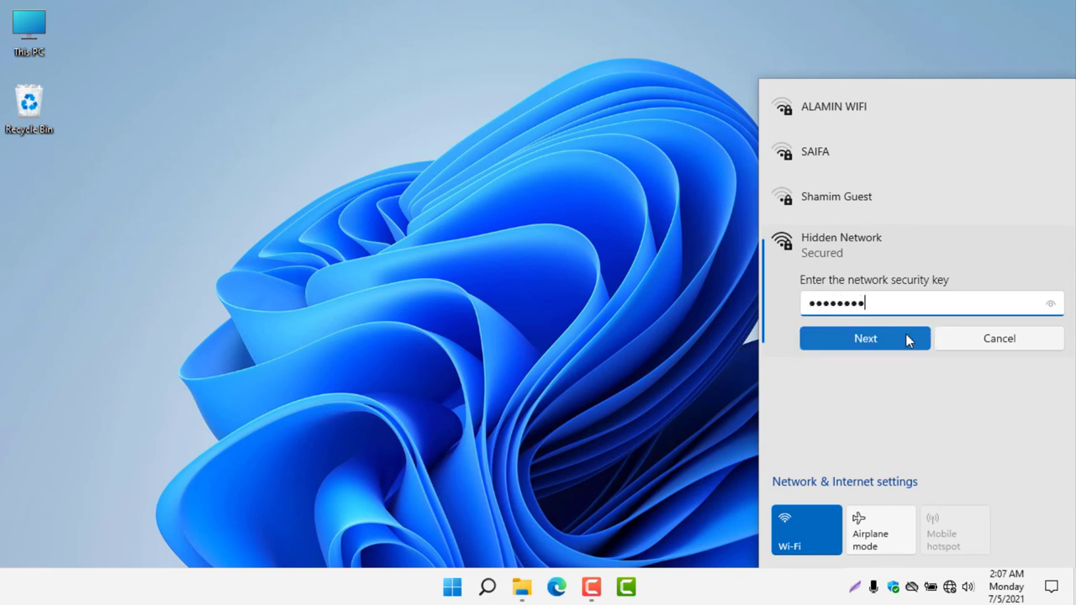
{"action": "left_click", "coordinate": [864, 338]}
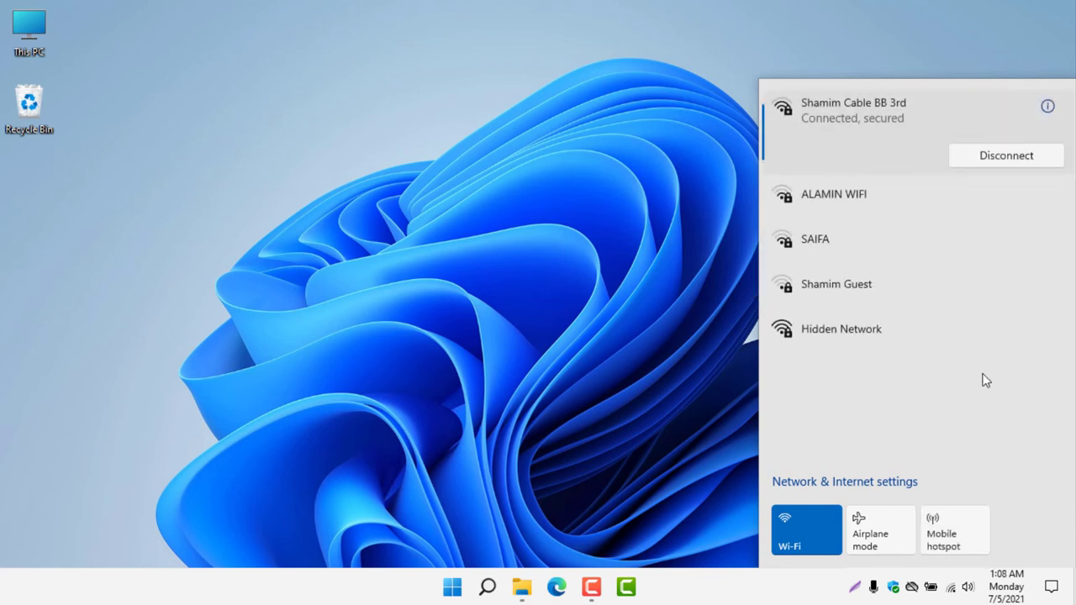
{"action": "mouse_move", "coordinate": [953, 75]}
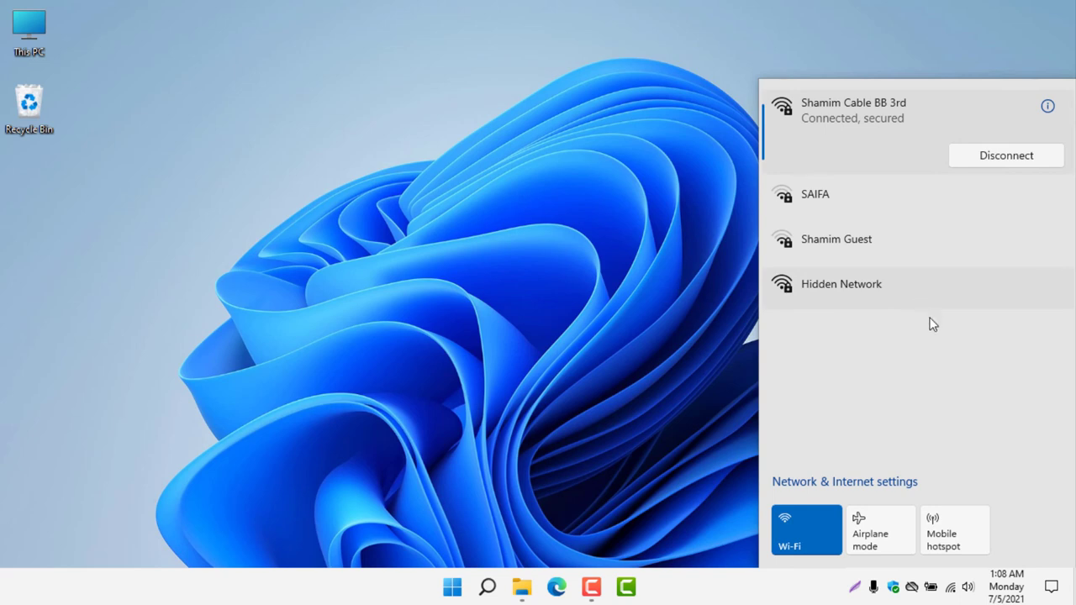
{"action": "mouse_move", "coordinate": [921, 245]}
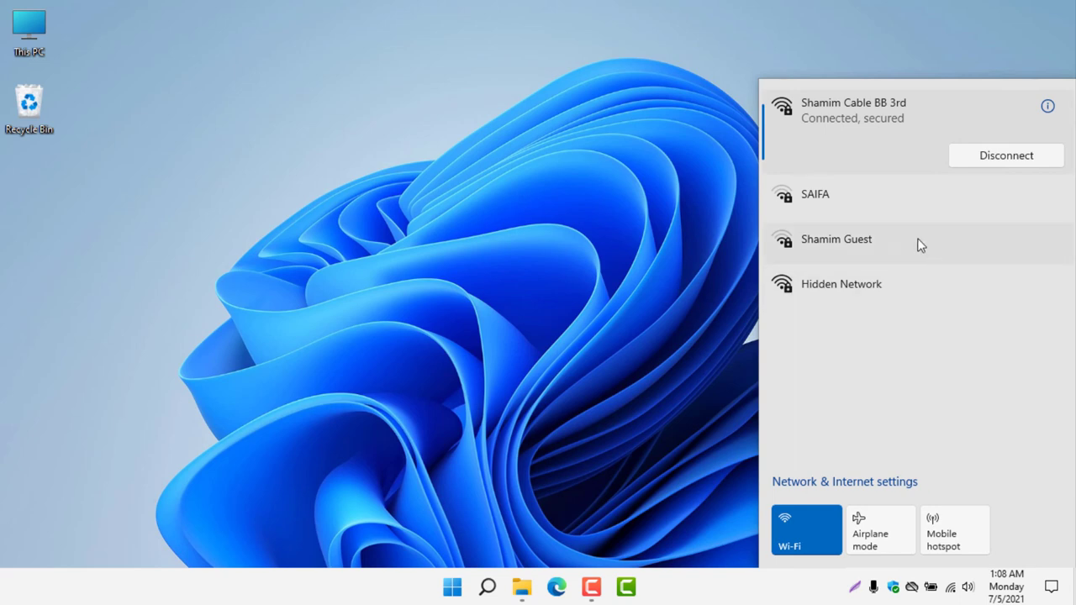
Step: Expand Shamim Guest, then return to the connected Shamim Cable BB 3rd entry
{"action": "left_click", "coordinate": [836, 239]}
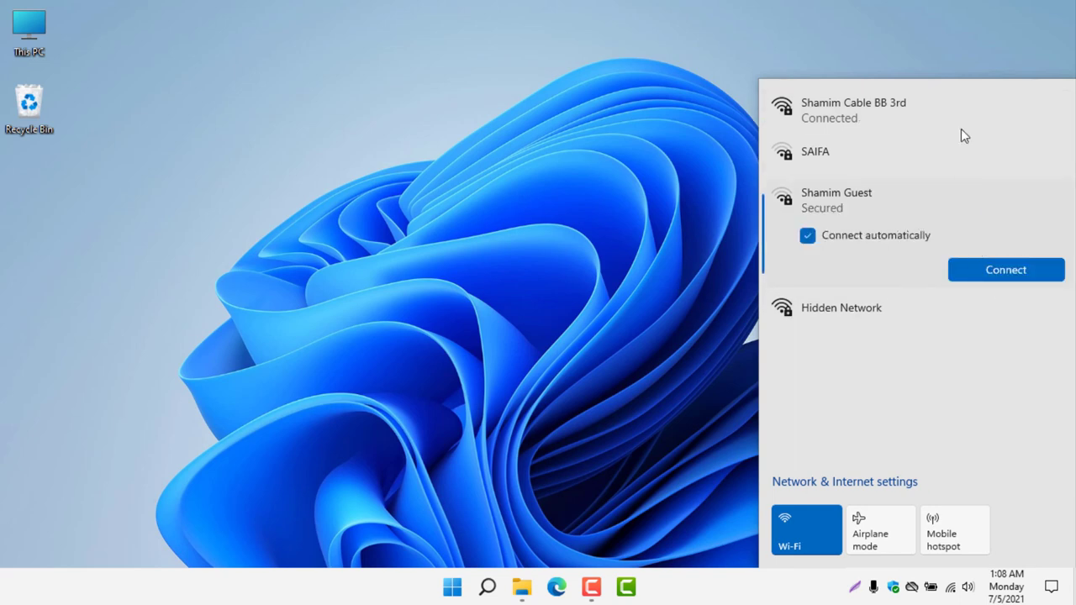
{"action": "left_click", "coordinate": [854, 110]}
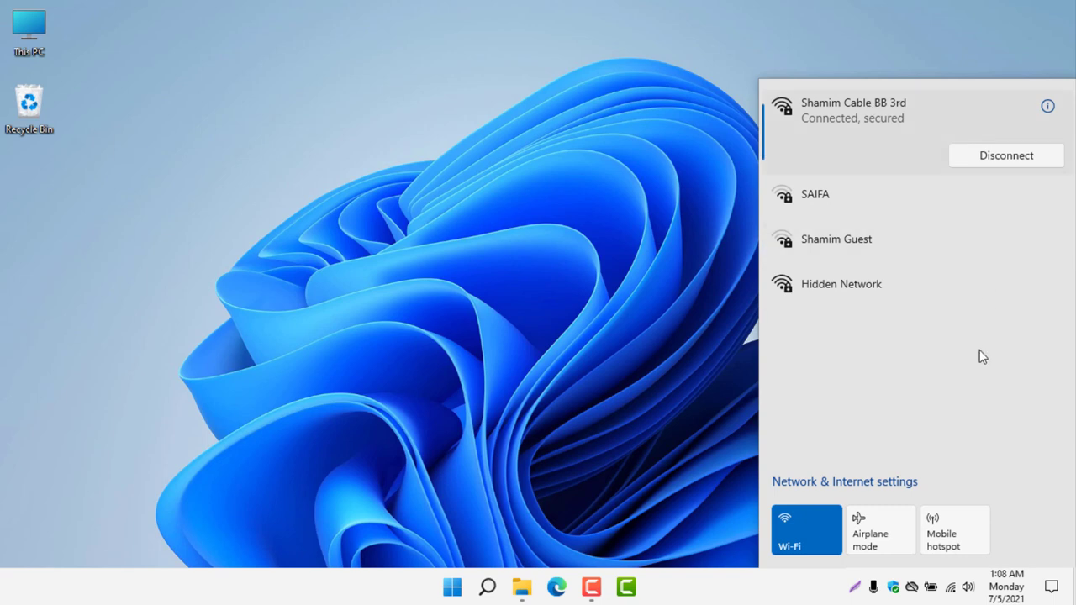